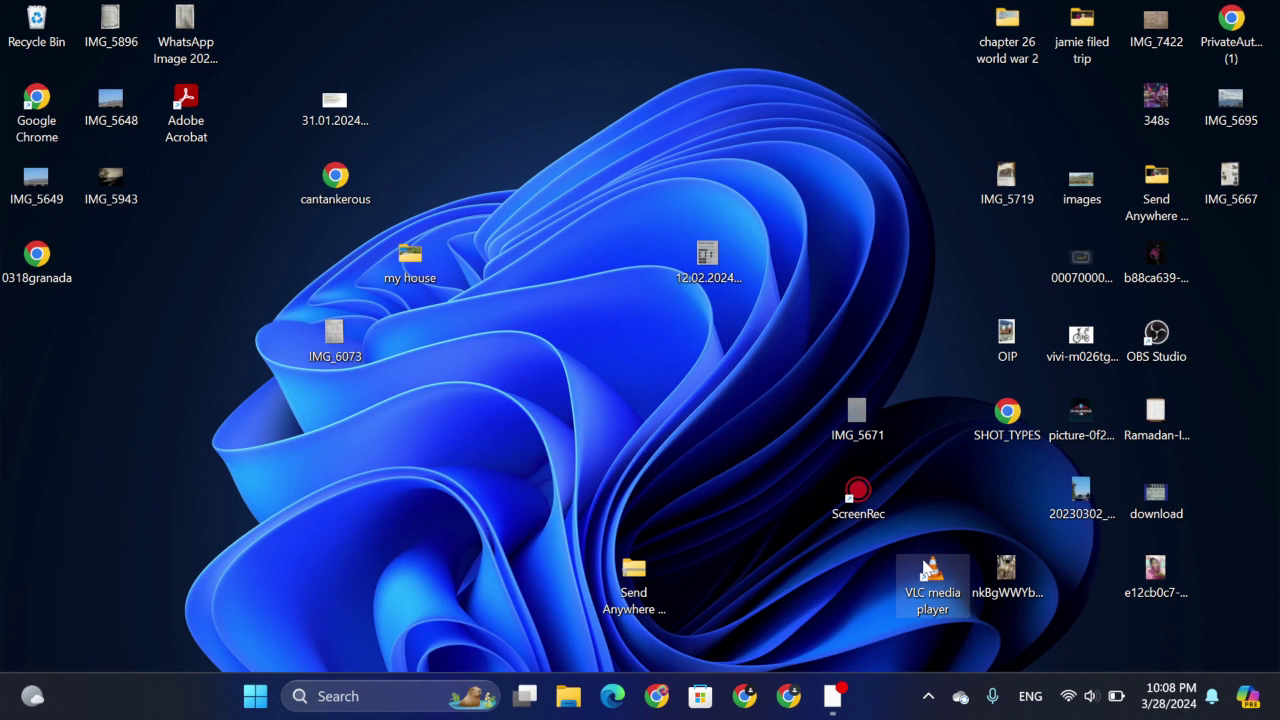
Step: Launch VLC from the desktop shortcut and show the Media menu
{"action": "double_click", "coordinate": [932, 570]}
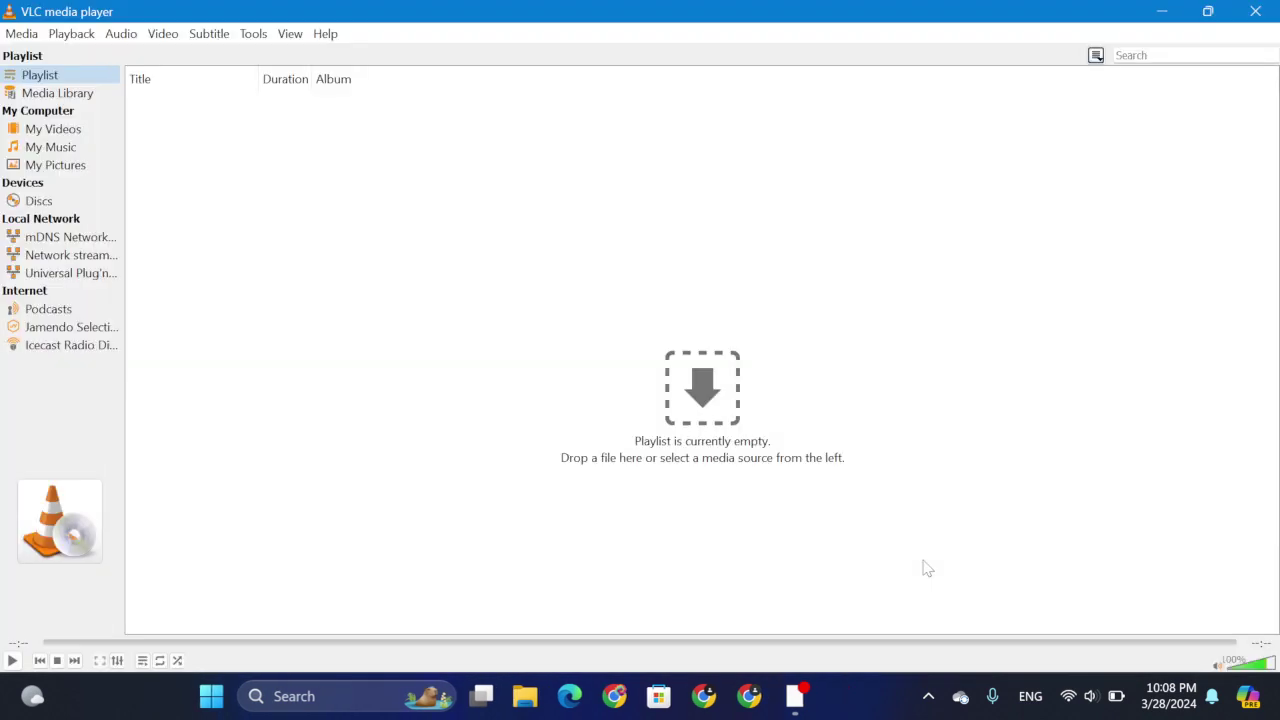
{"action": "left_click", "coordinate": [20, 32]}
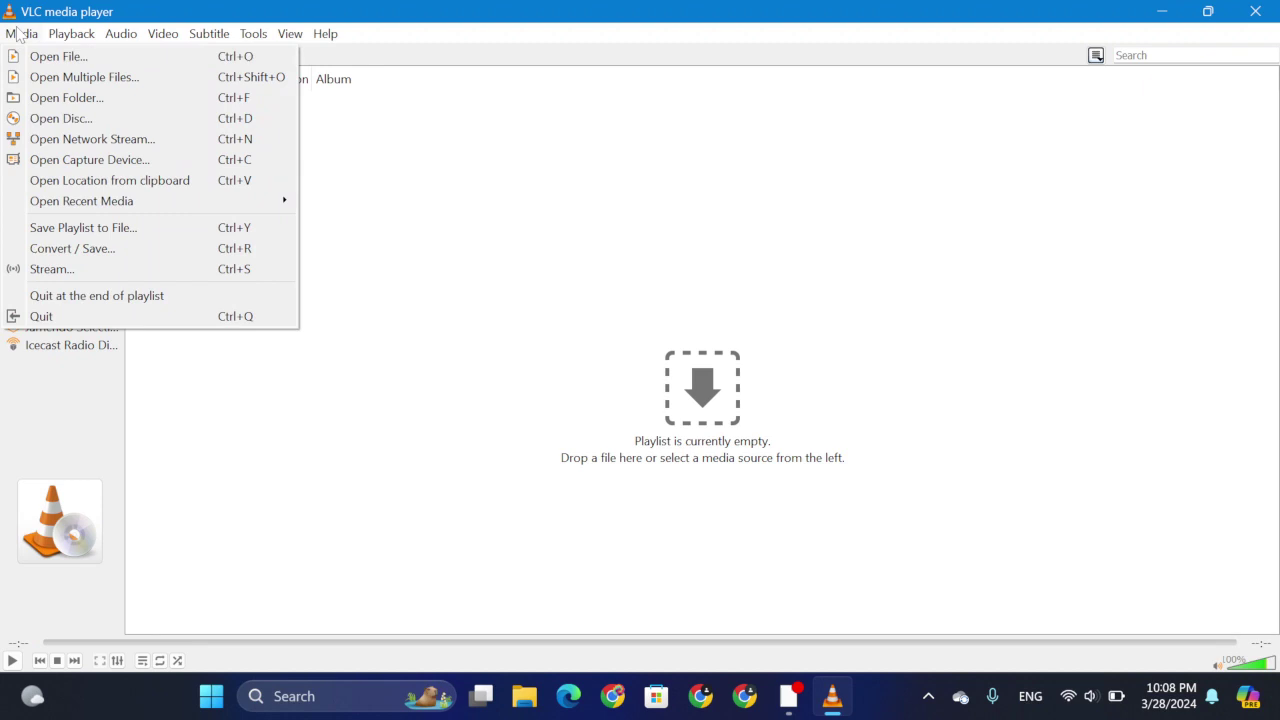
Step: Open Disc with DVD selected, disc menus on and D:\ - DOORS_D1 as the device
{"action": "left_click", "coordinate": [60, 118]}
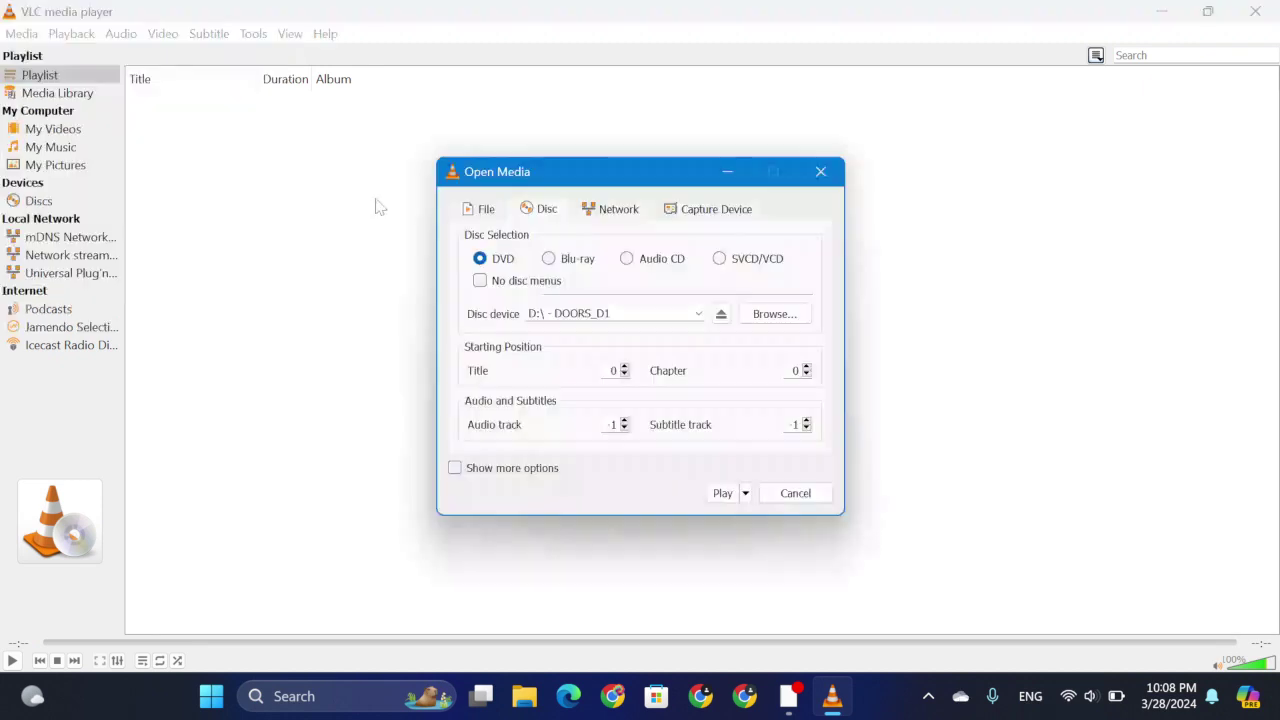
{"action": "mouse_move", "coordinate": [736, 444]}
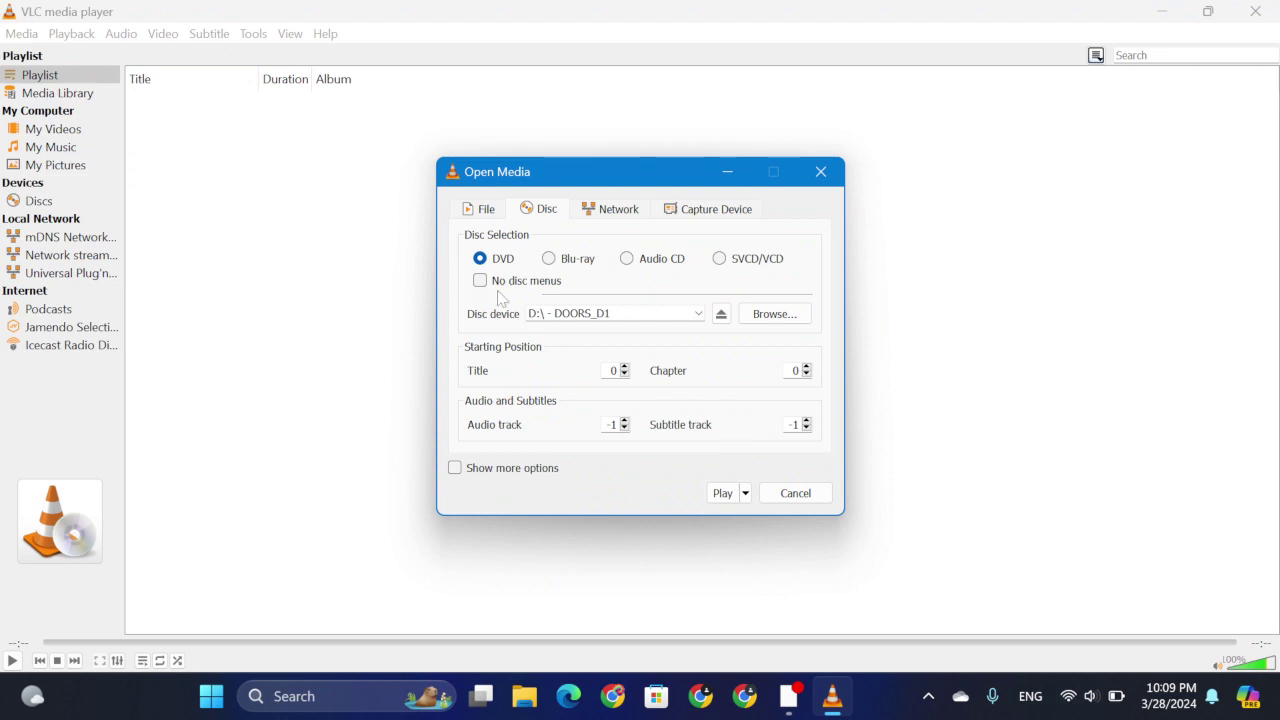
{"action": "mouse_move", "coordinate": [836, 312]}
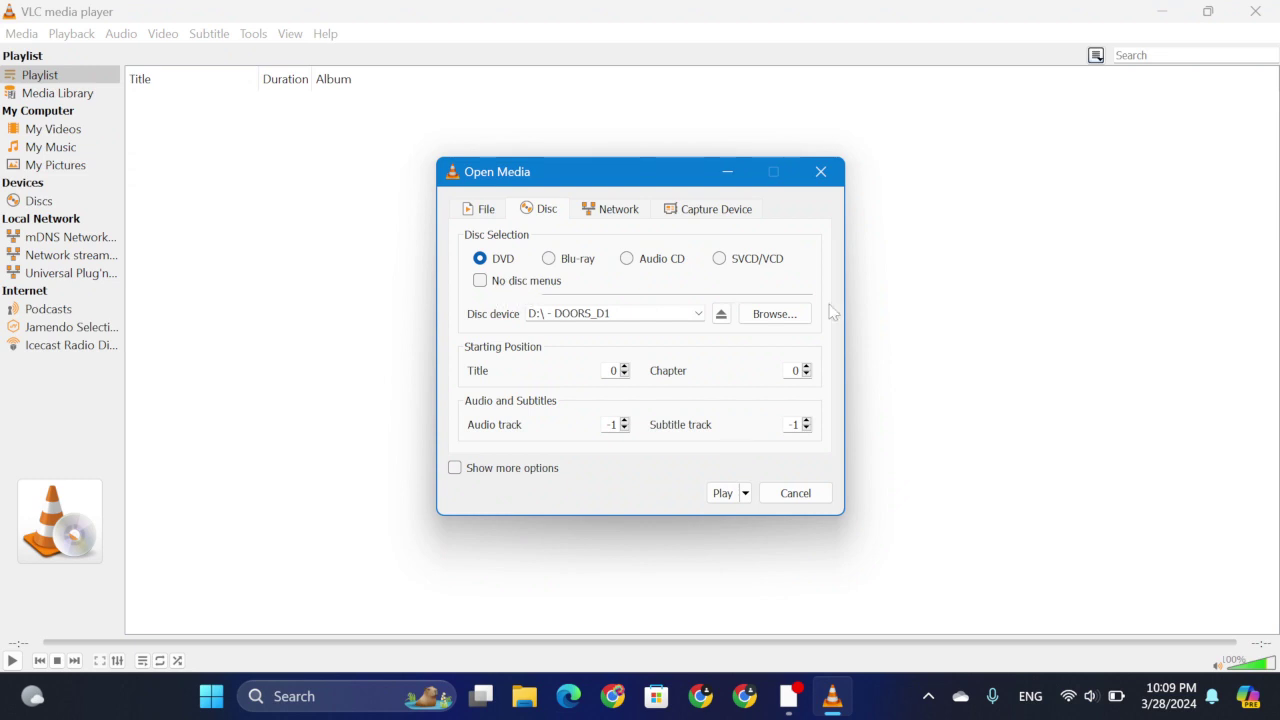
{"action": "mouse_move", "coordinate": [472, 290]}
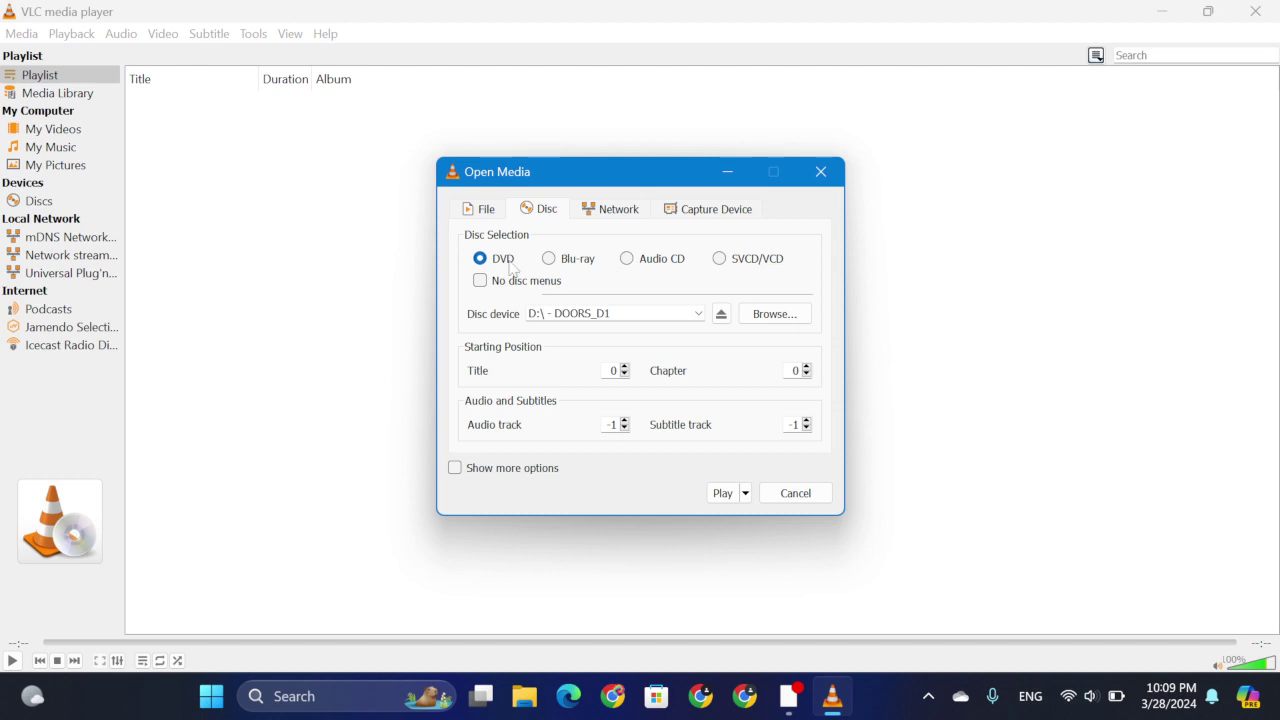
{"action": "left_click", "coordinate": [722, 492]}
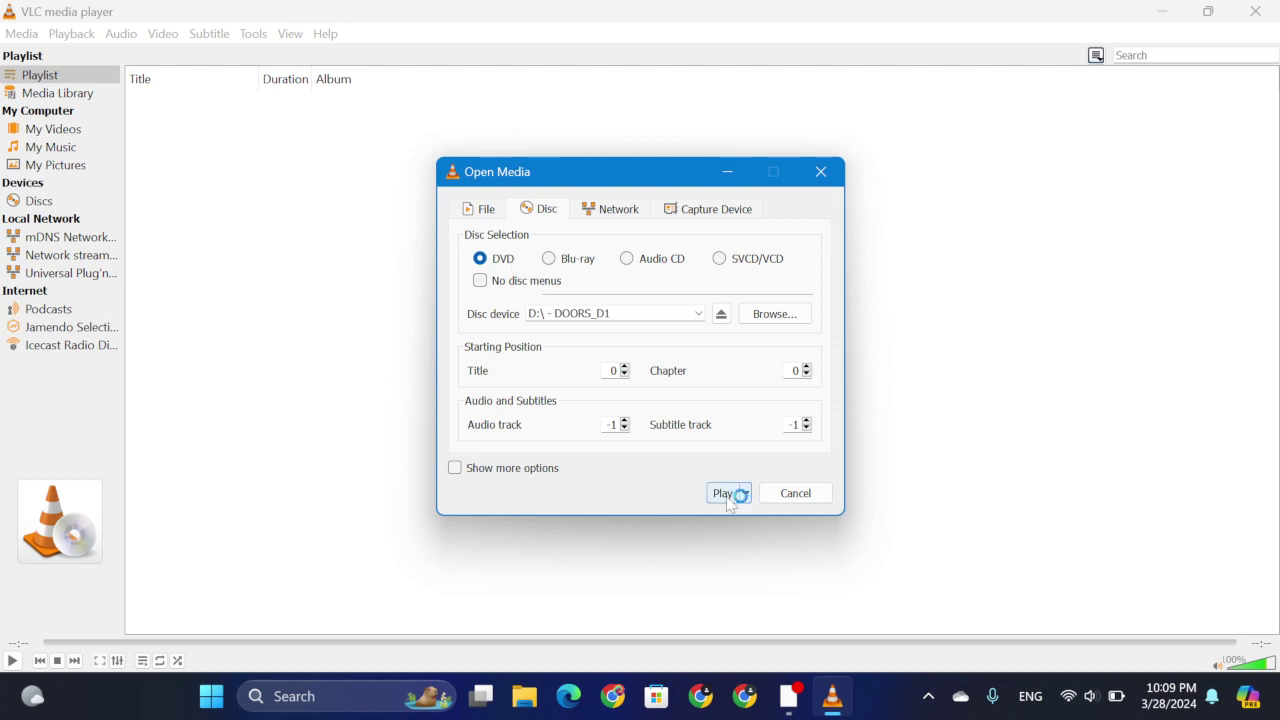
Step: Play the DOORS_D1 DVD so The Doors main menu is showing
{"action": "left_click", "coordinate": [722, 492]}
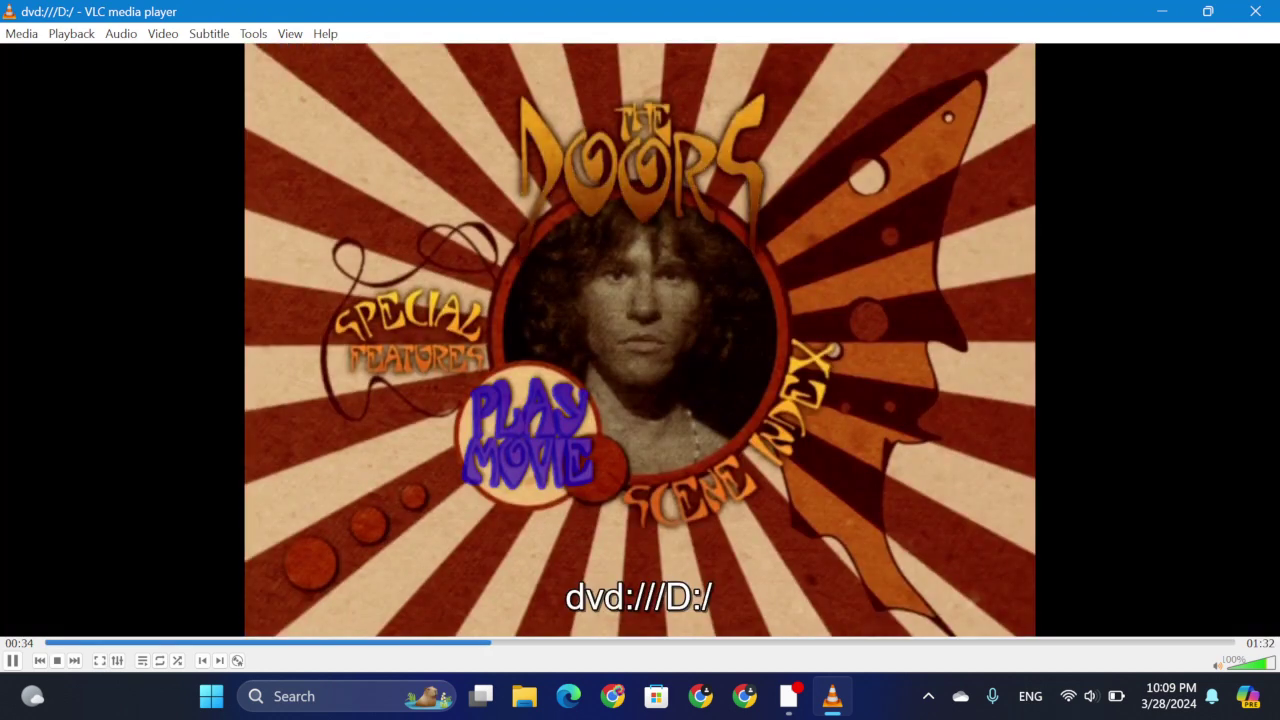